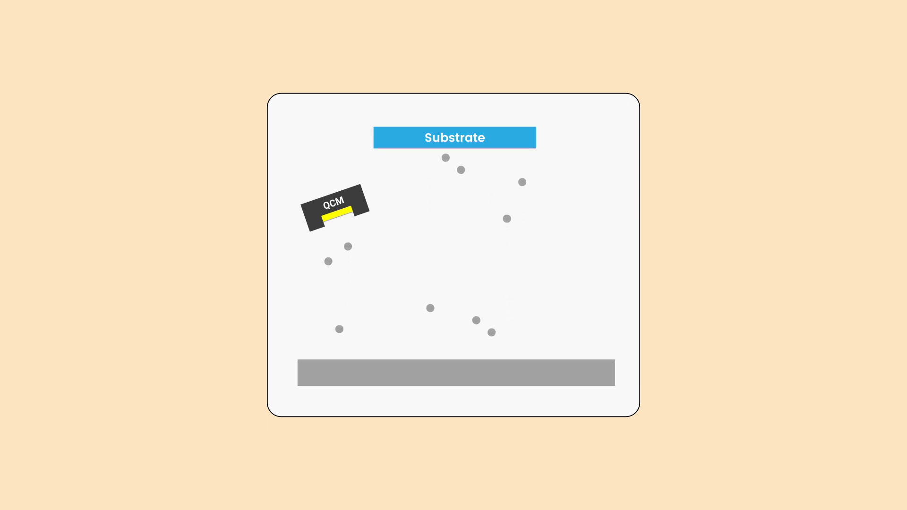
click(335, 209)
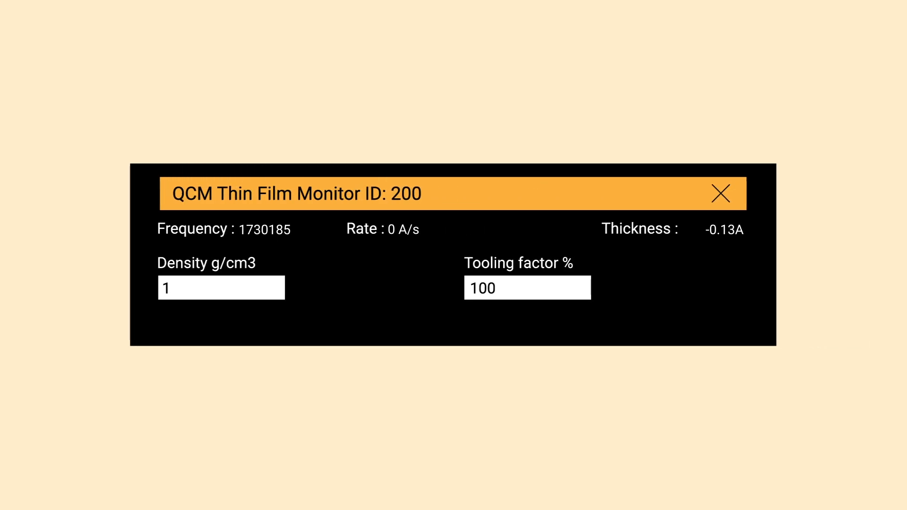